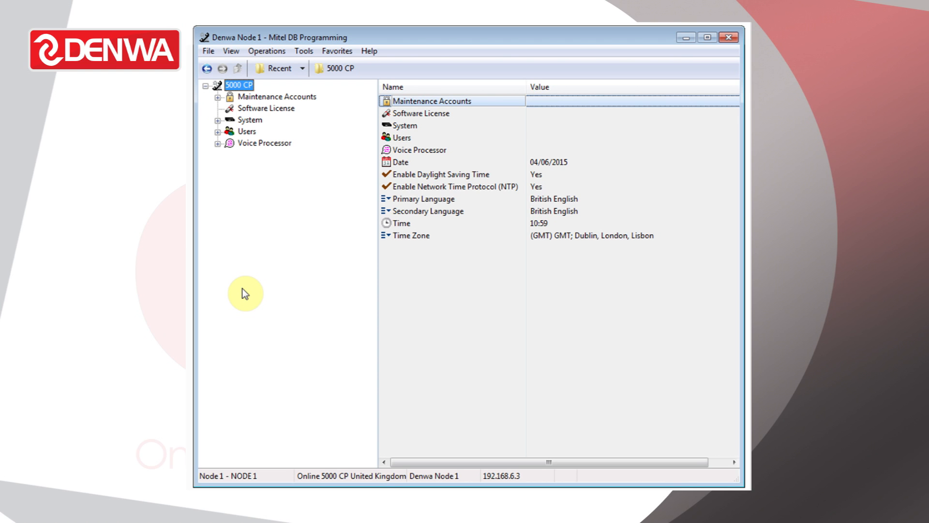
{"action": "mouse_move", "coordinate": [234, 198]}
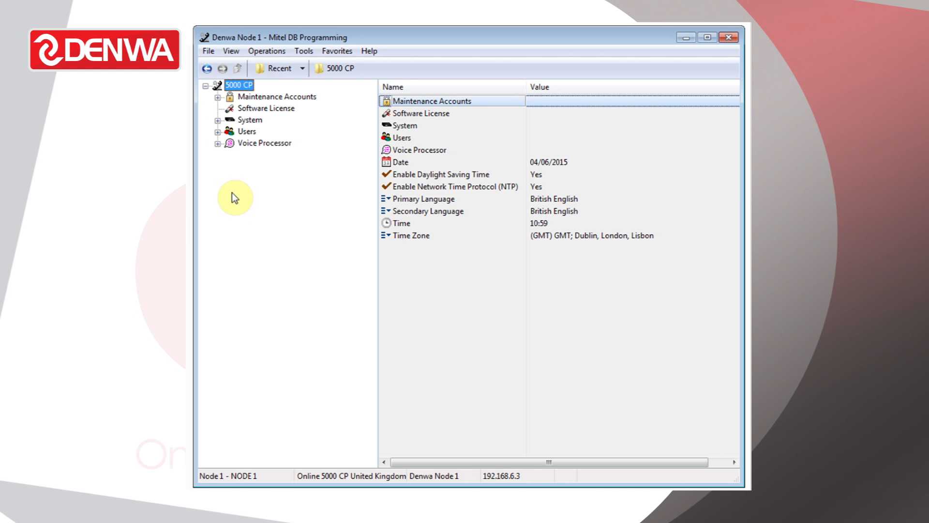
Show the System Flags list and scroll down to Time Display Format, currently 12 Hour.
{"action": "left_click", "coordinate": [217, 120]}
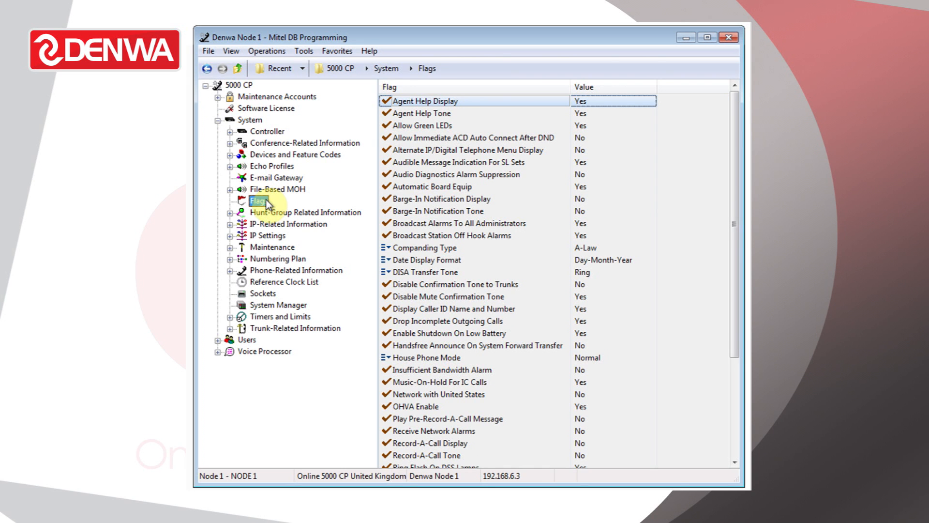
{"action": "scroll", "scroll_direction": "down", "scroll_amount": 3}
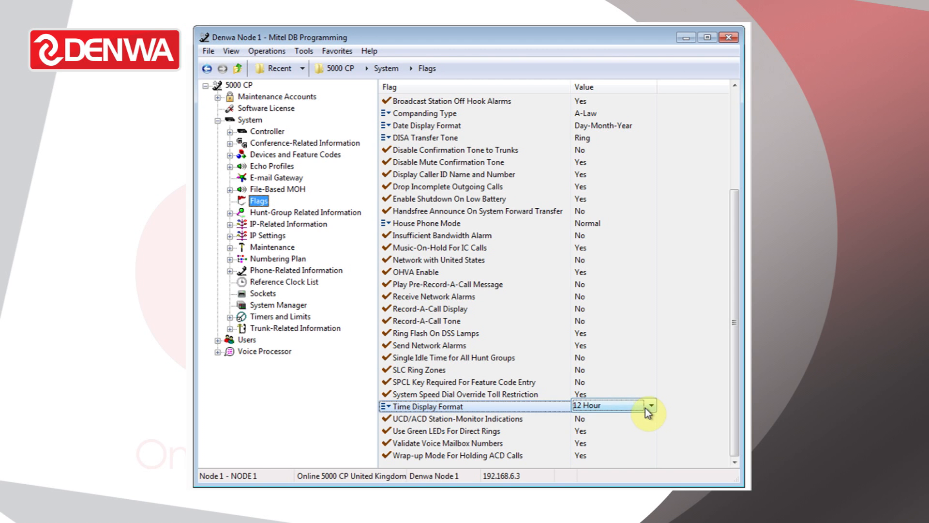
Change Time Display Format from 12 Hour to 24 Hour and recheck the value.
{"action": "left_click", "coordinate": [651, 405]}
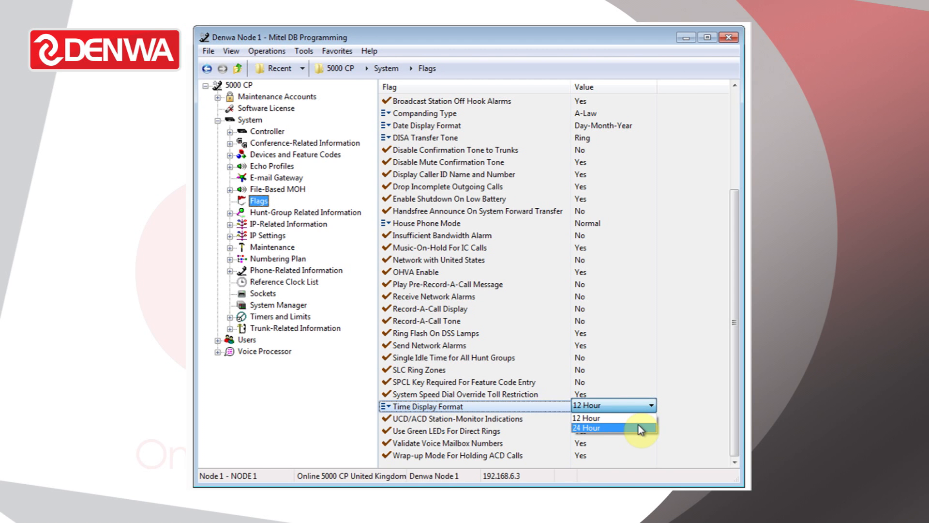
{"action": "left_click", "coordinate": [588, 427]}
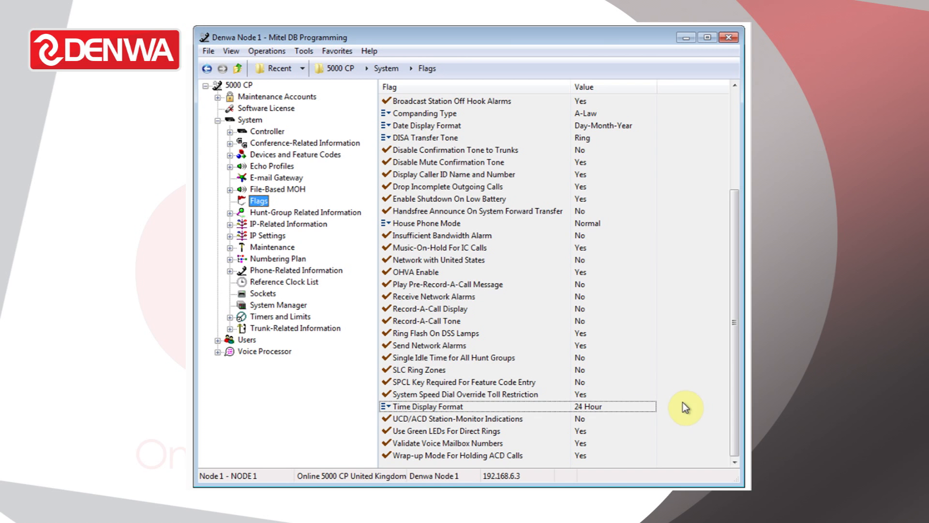
{"action": "left_click", "coordinate": [613, 407]}
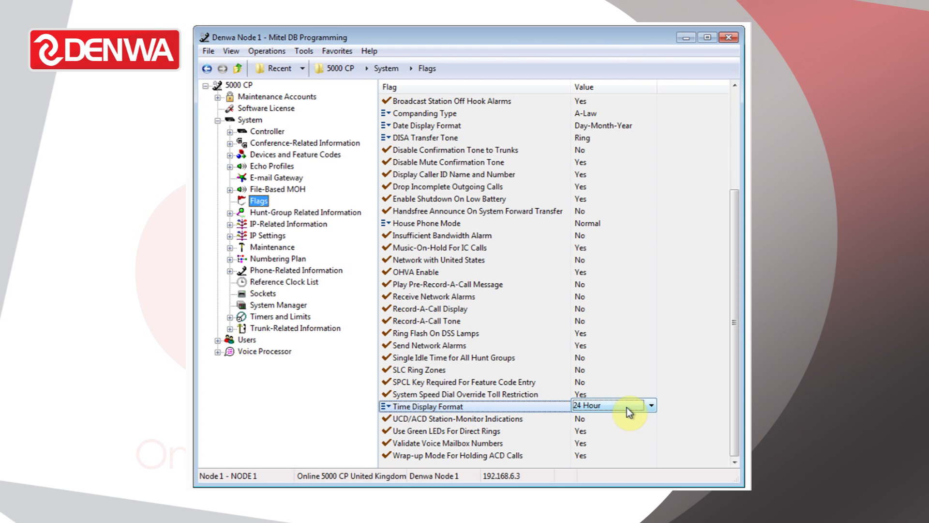